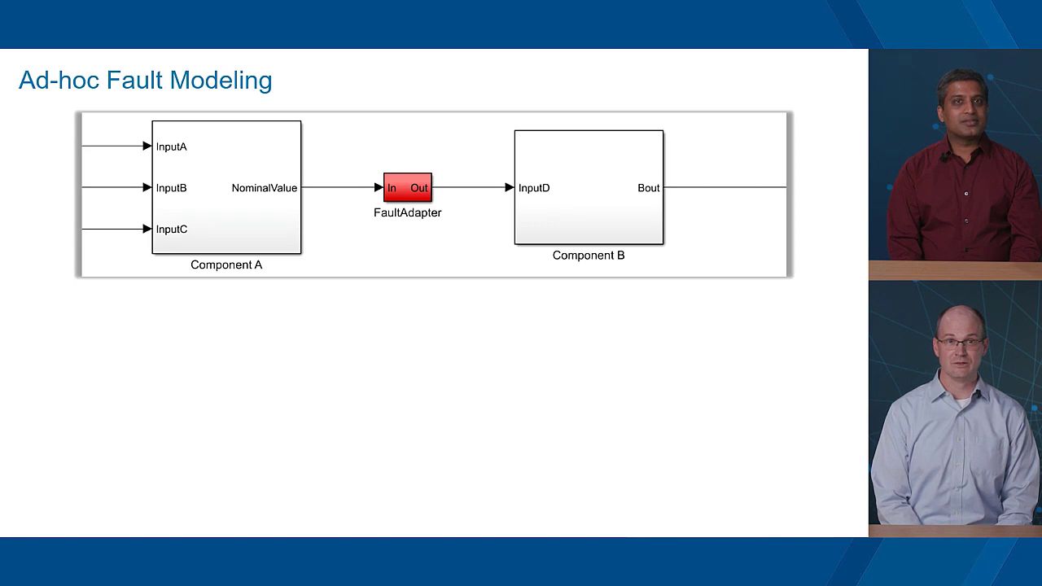
Bring up the EvReferenceApplication vehicle model from the ad-hoc fault modeling slide.
double_click(407, 189)
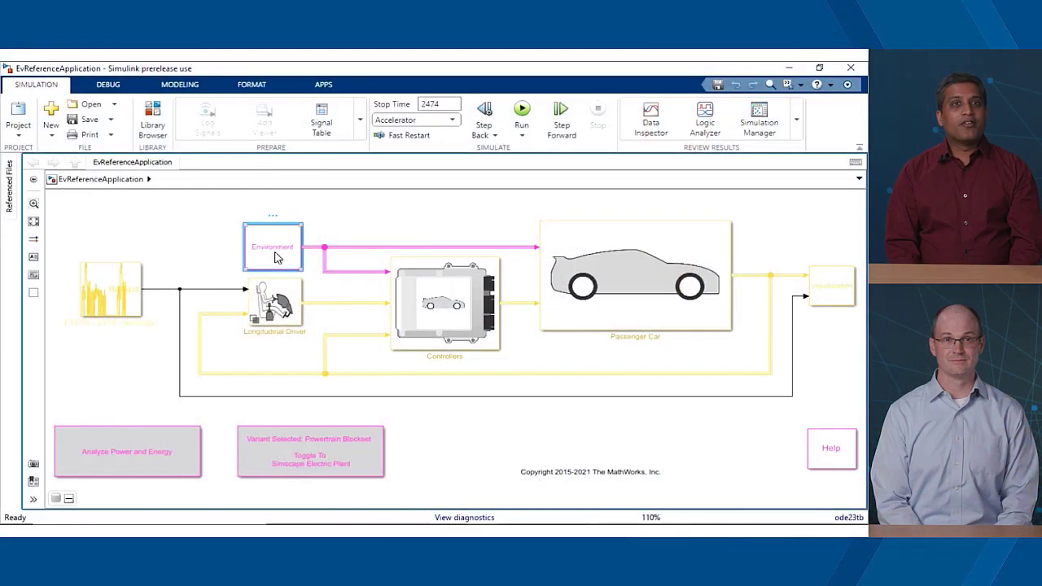
Create HighTemperatureFault on the Environment Temp signal with Offset-by-1 behavior.
double_click(273, 247)
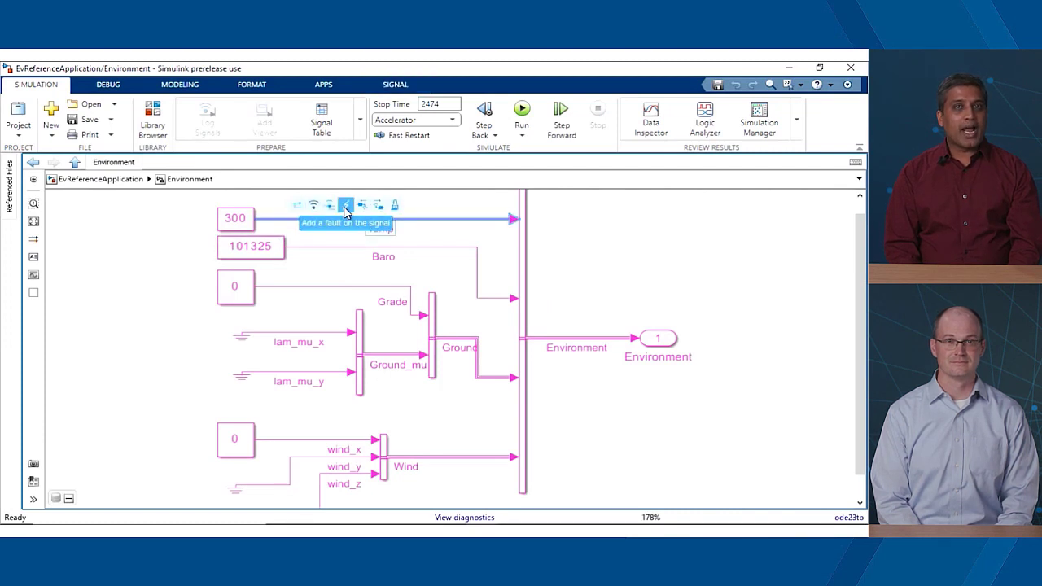
click(345, 205)
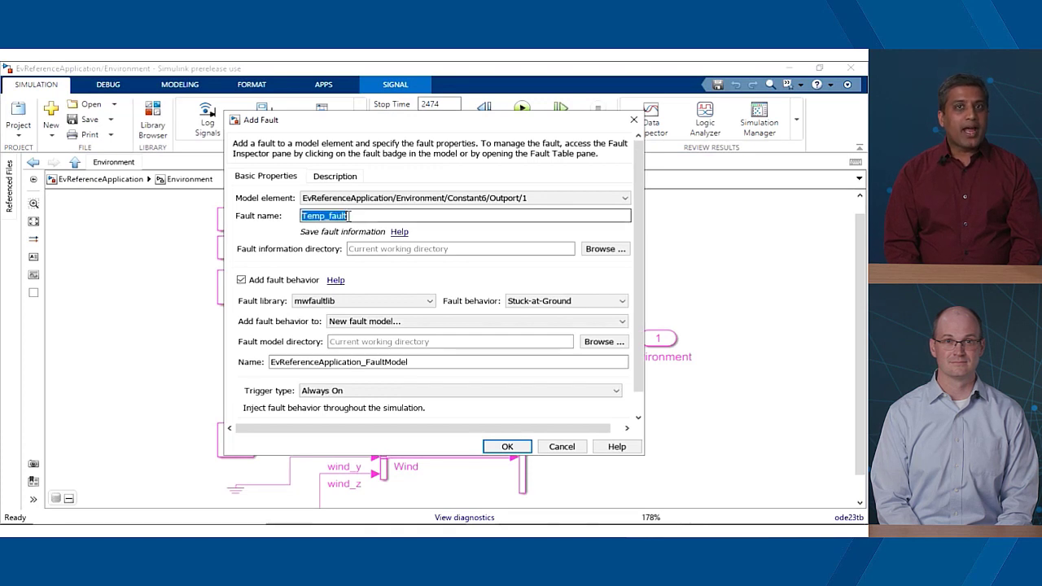
text(HighTemp)
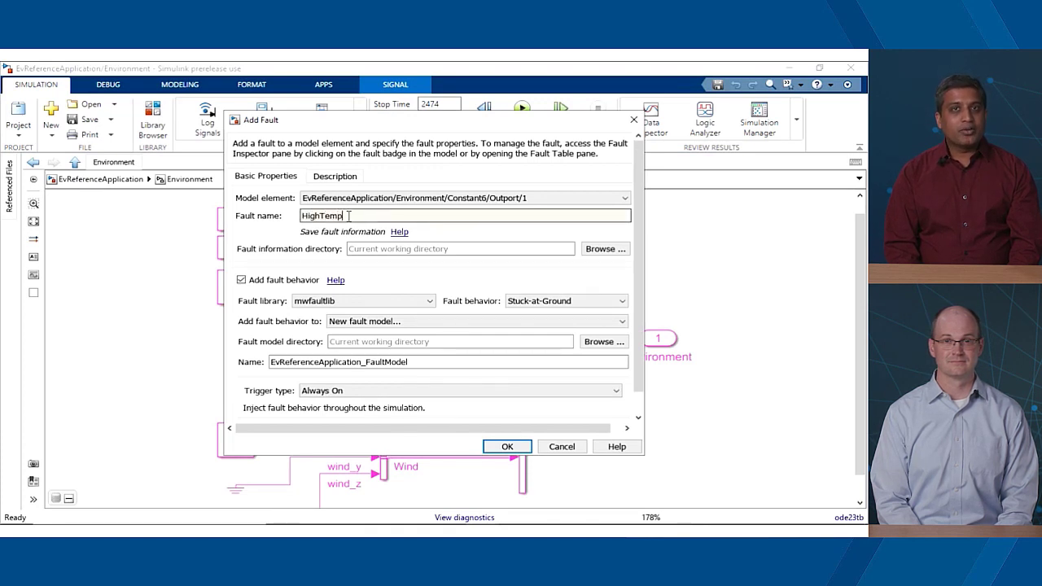
text(eratureFau)
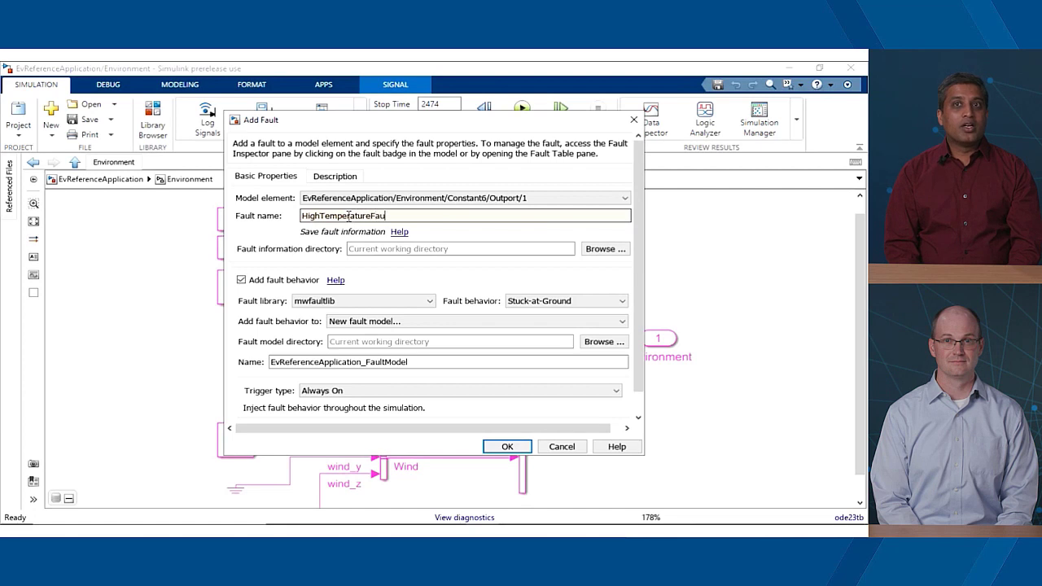
click(622, 300)
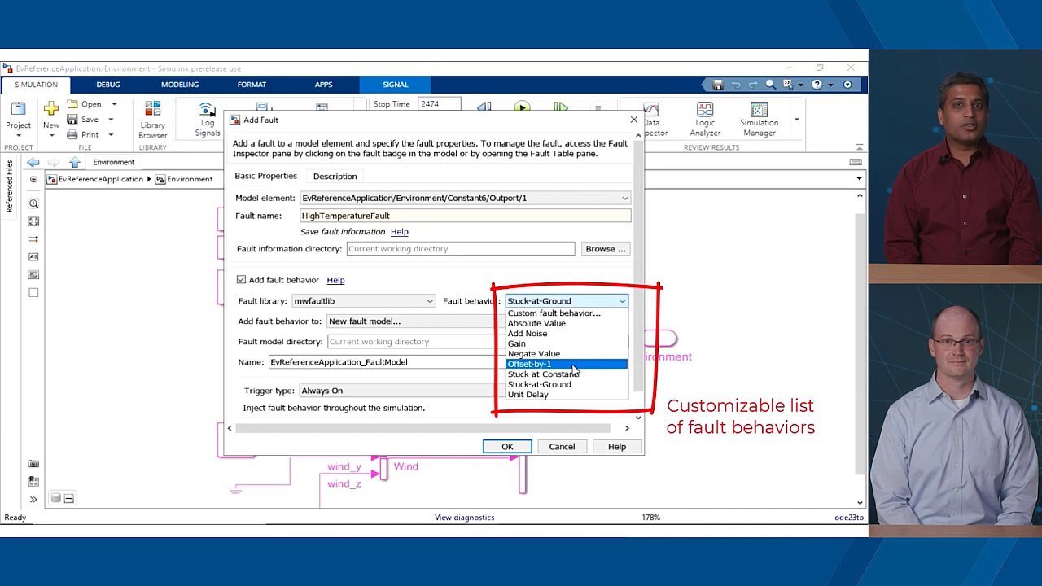
click(529, 365)
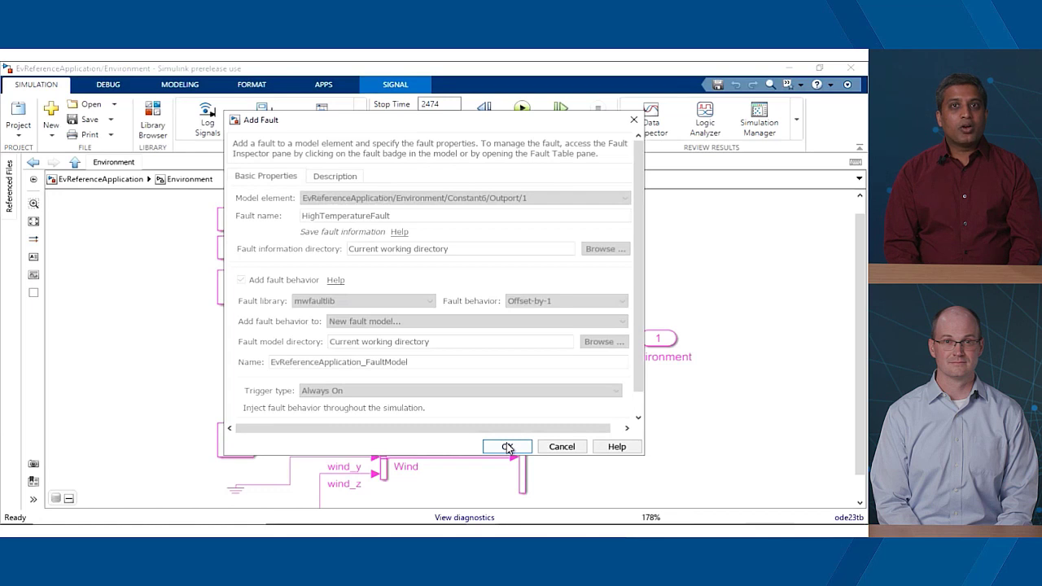
click(506, 446)
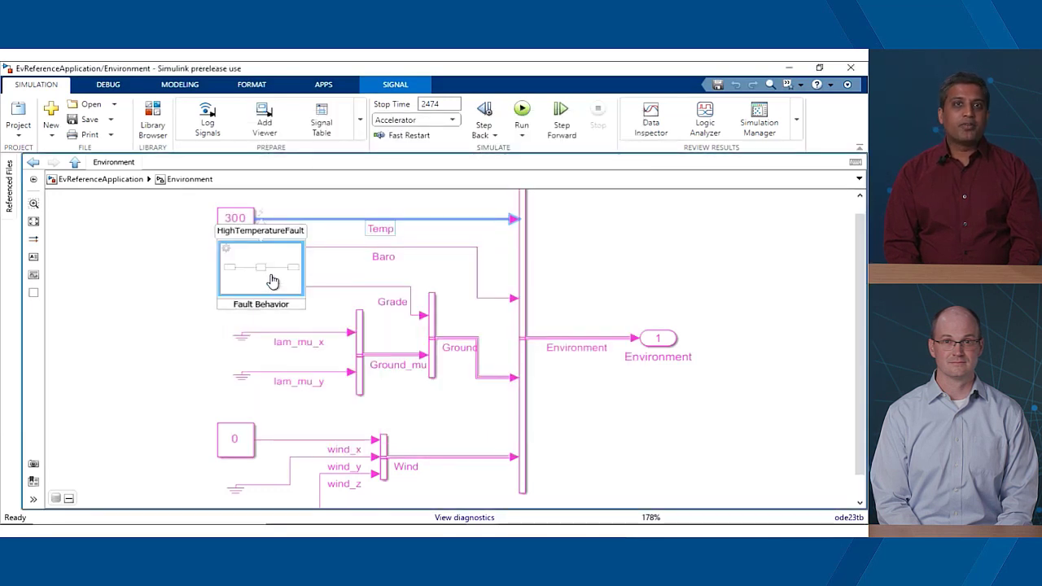
Set the fault behavior's offset Bias to 25.0.
double_click(260, 266)
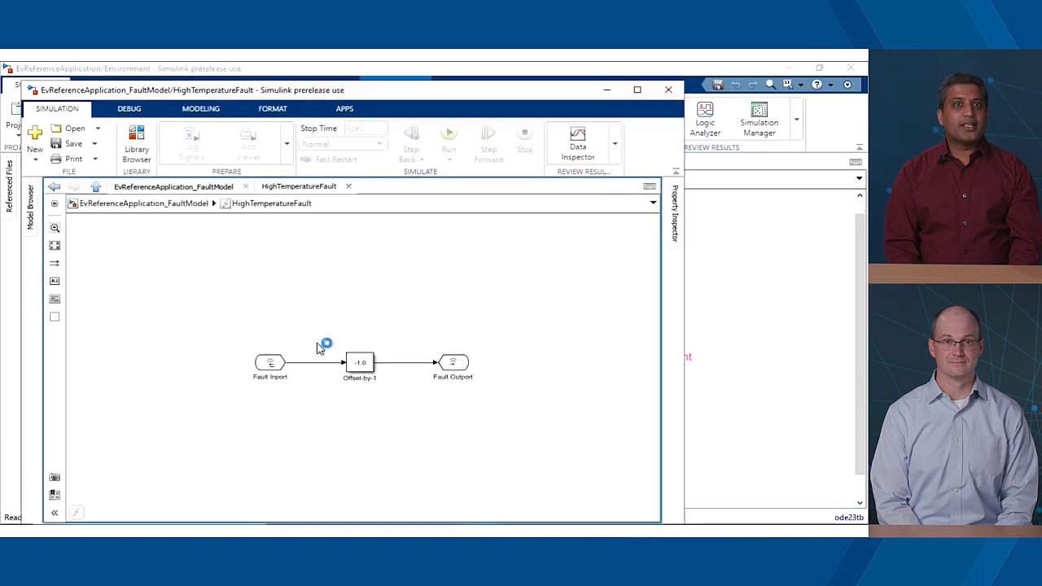
double_click(358, 361)
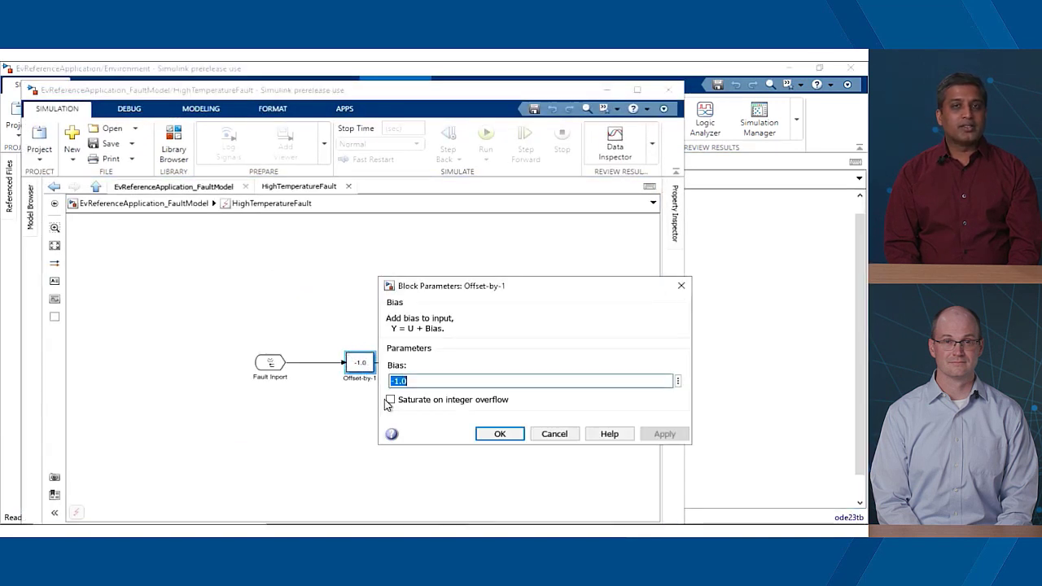
text(2)
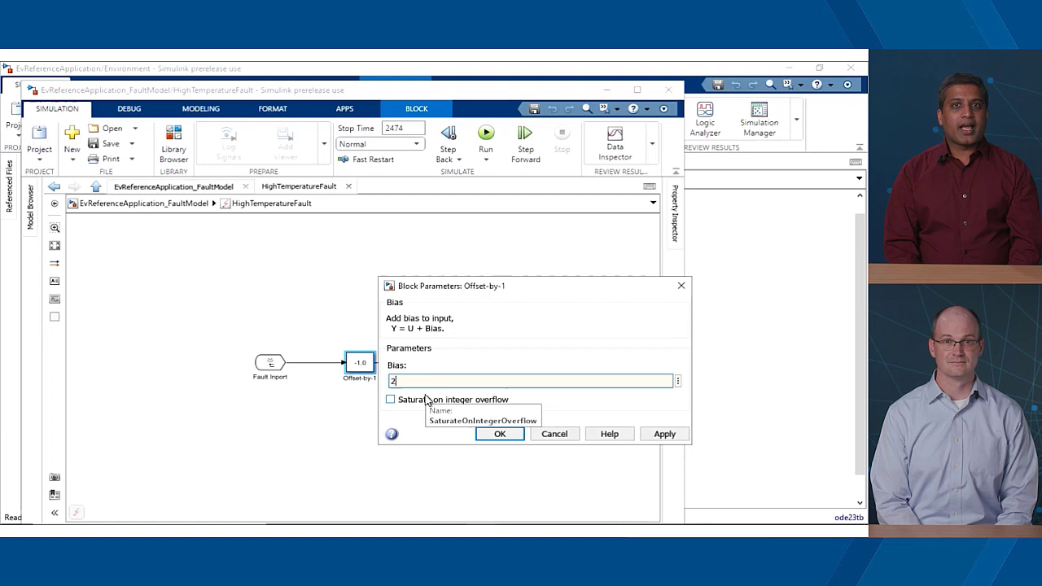
text(25.0)
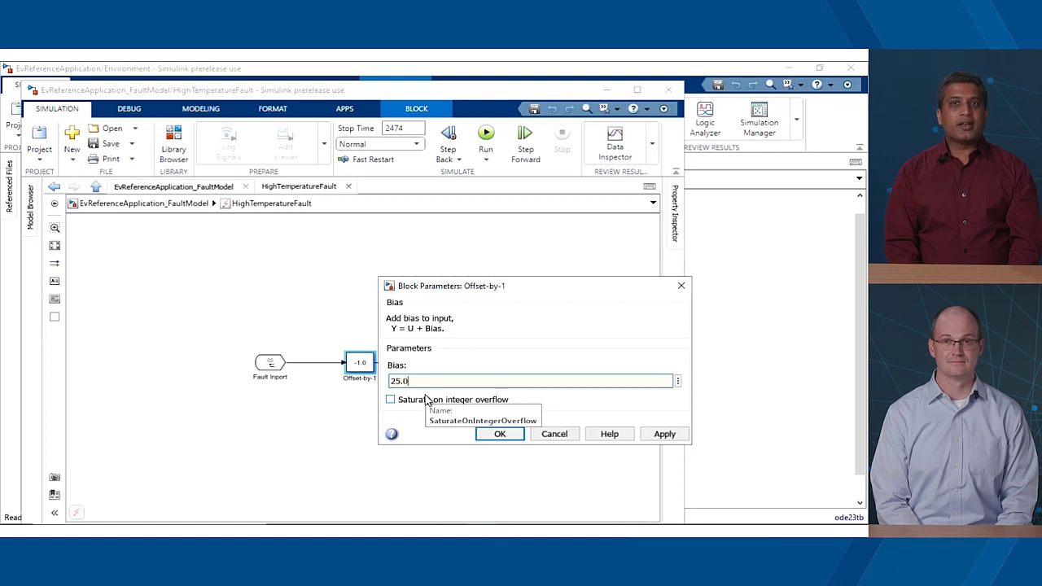
click(498, 433)
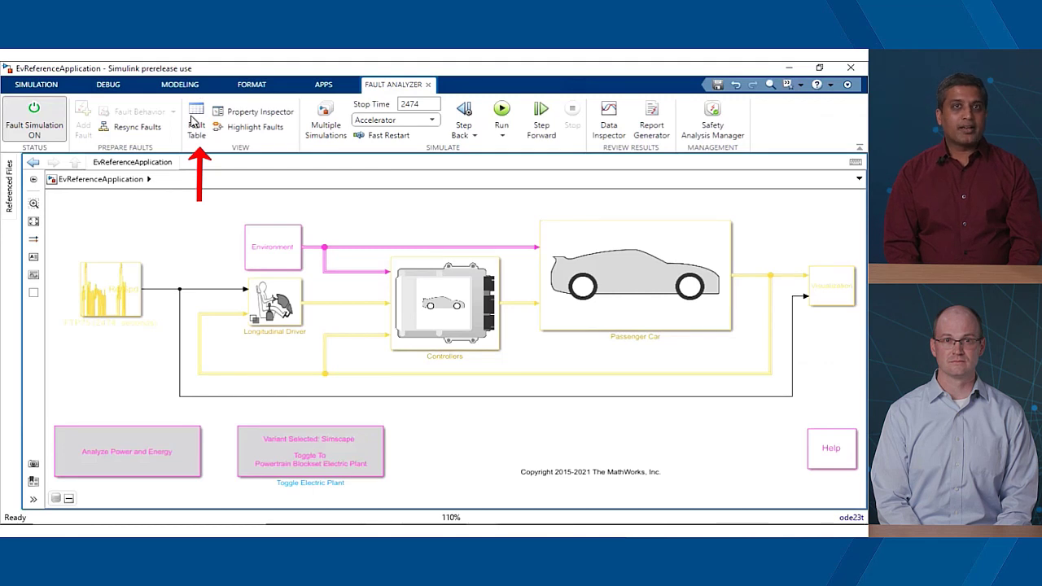
Review the Fault Table's active temperature and pressure faults, then move to the cross-domain slide.
click(195, 117)
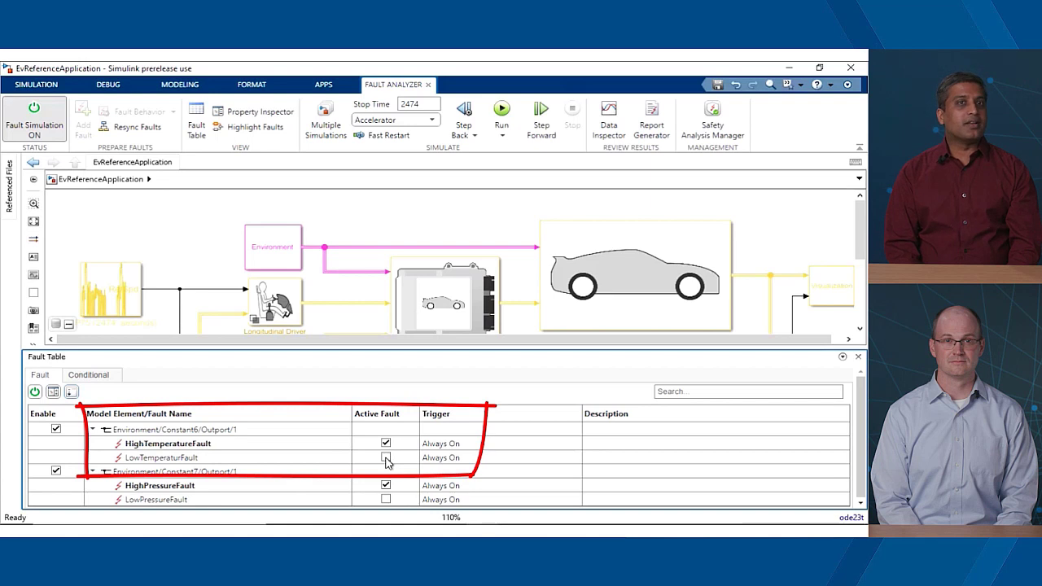
click(385, 458)
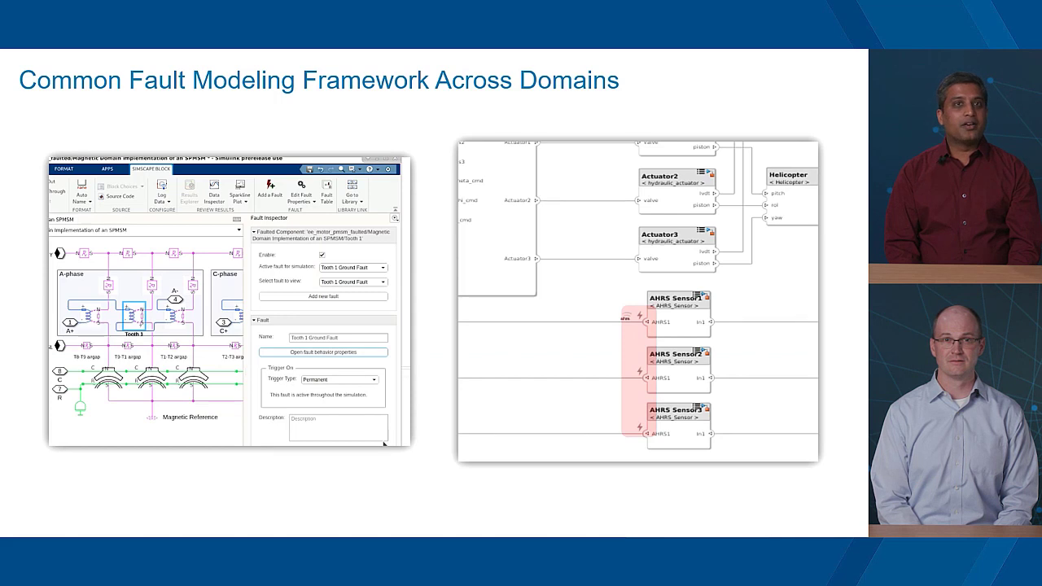
Create a Tooth 1 Short Circuit fault on the motor winding in the cross-domain demo.
click(323, 296)
text(Tooth 1 )
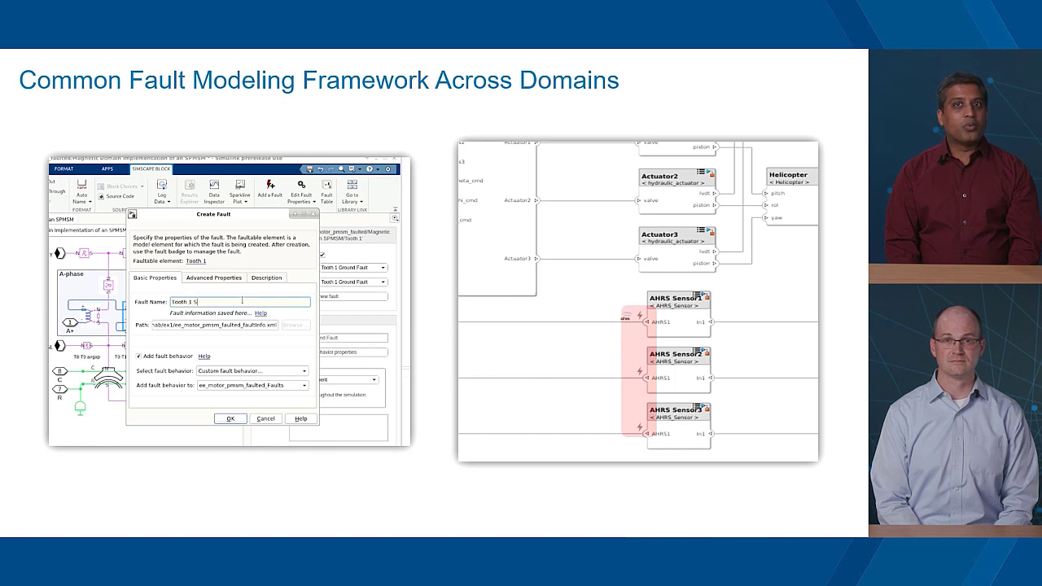
text(Short Circuit +)
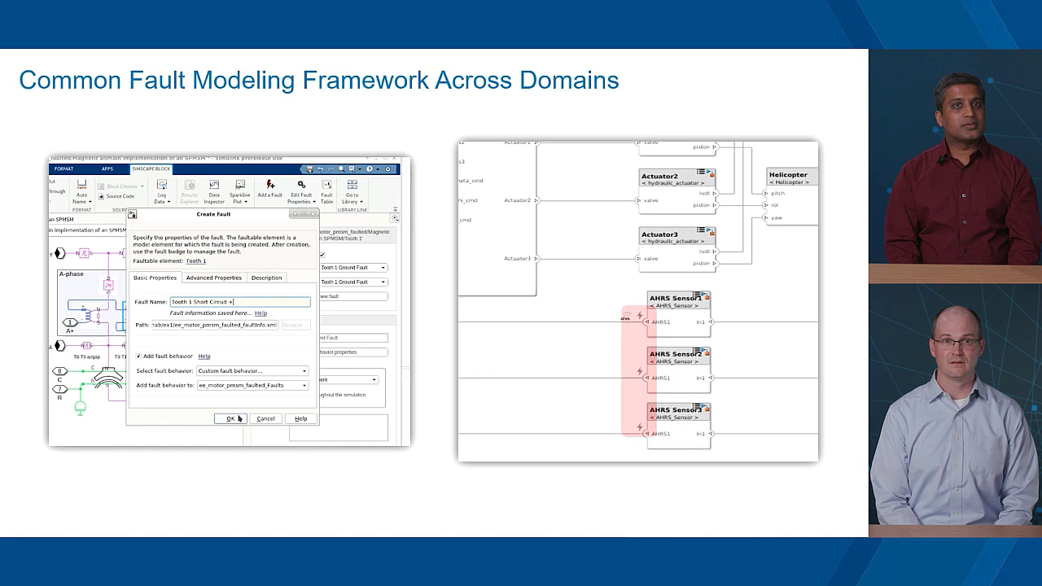
click(228, 418)
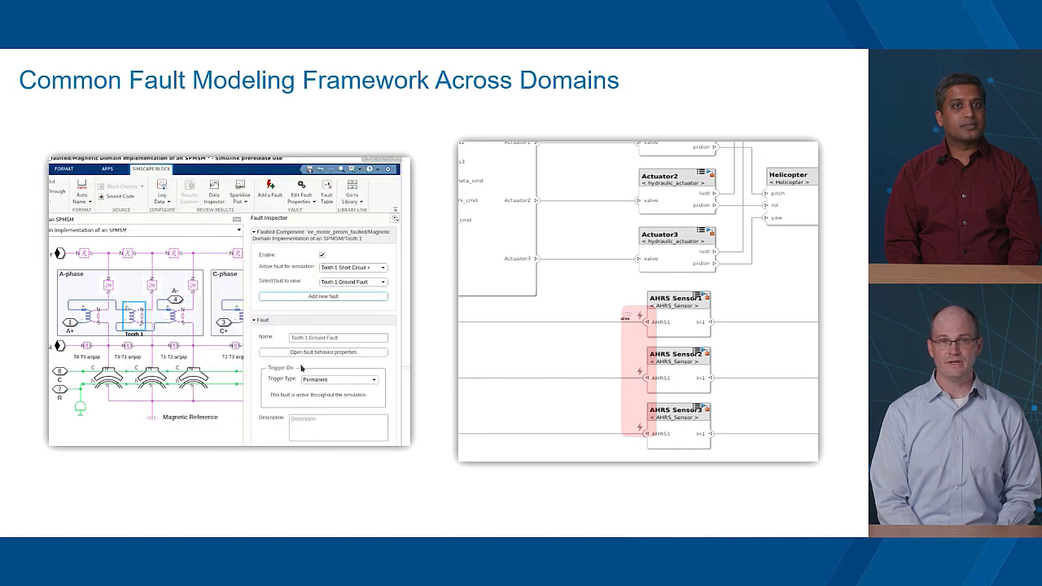
Short the winding to the positive terminal and return to the Environment subsystem.
click(374, 281)
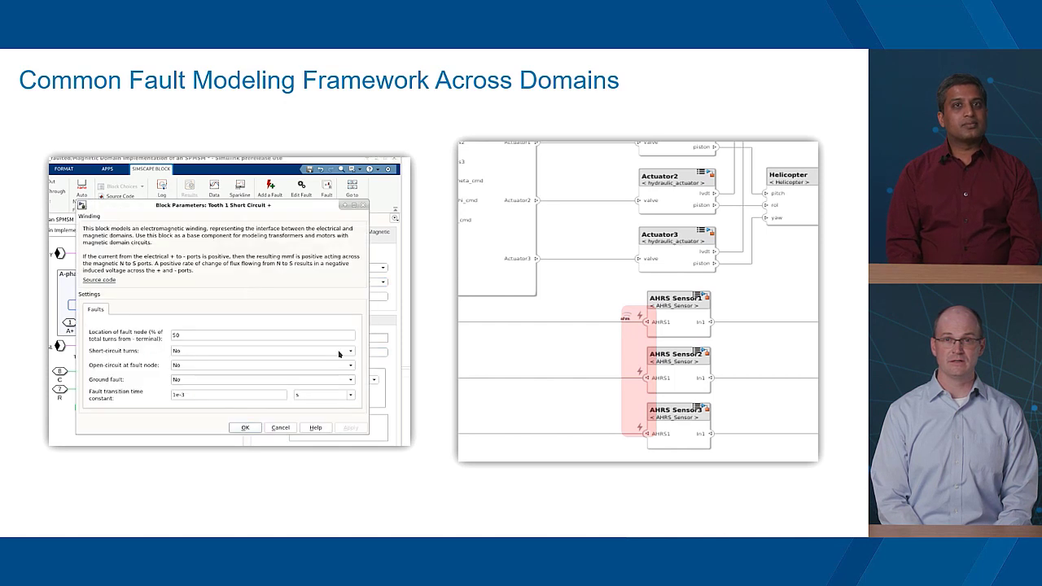
click(348, 352)
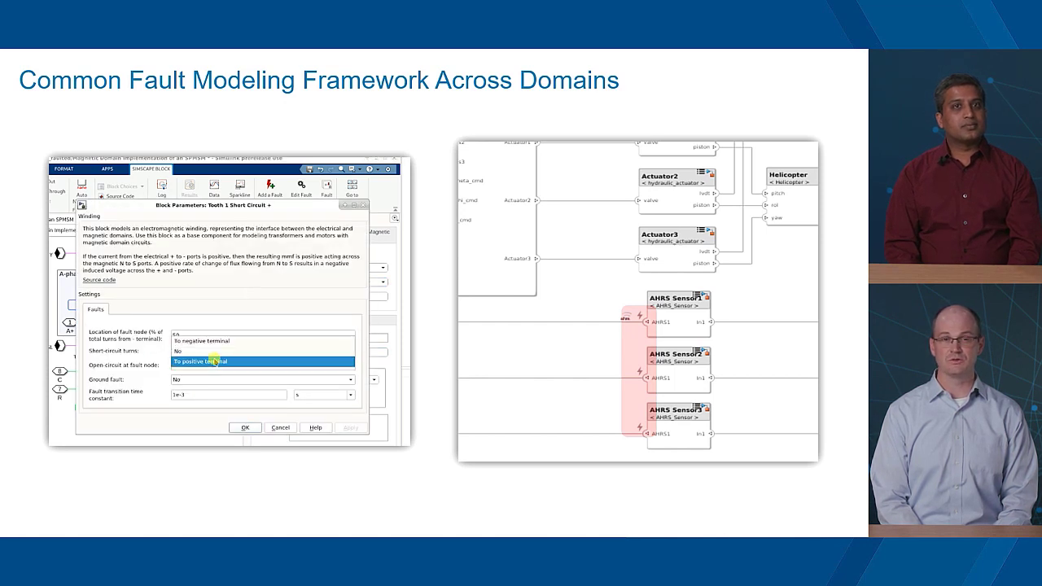
click(244, 426)
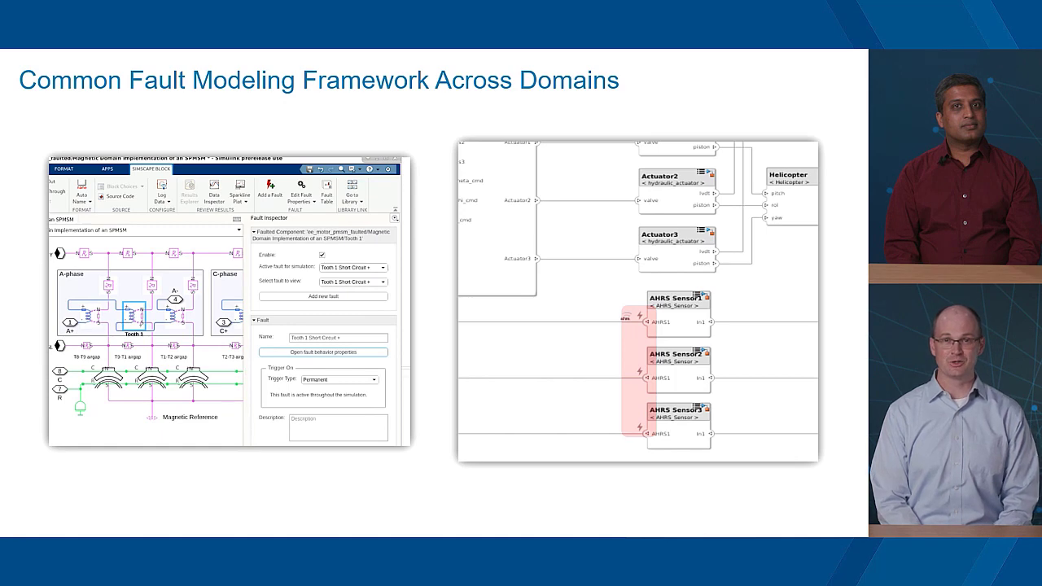
click(351, 267)
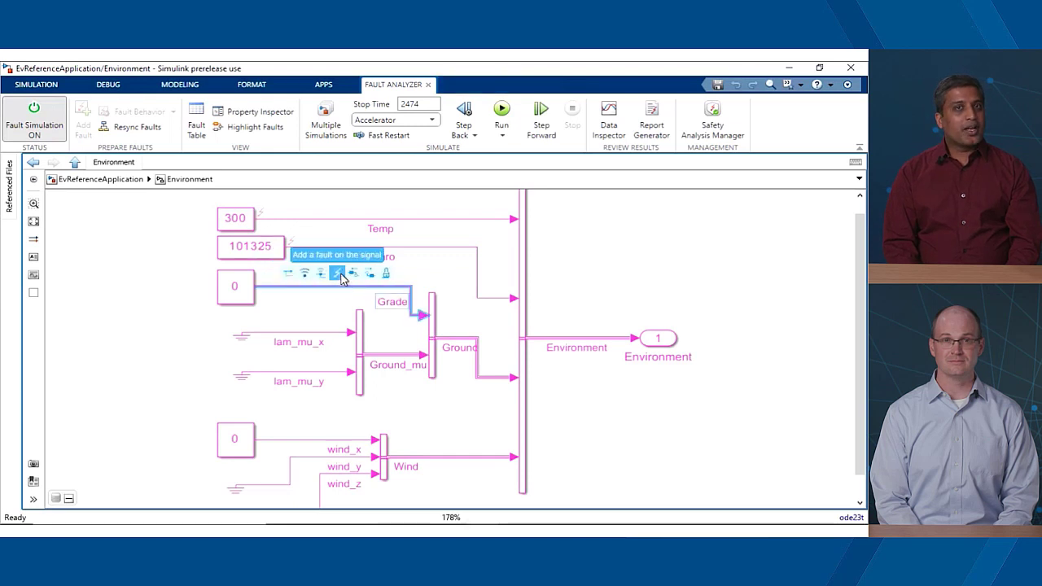
Add Grade_fault and Grade_fault_1 with Add Noise behavior on the Grade signal.
click(335, 273)
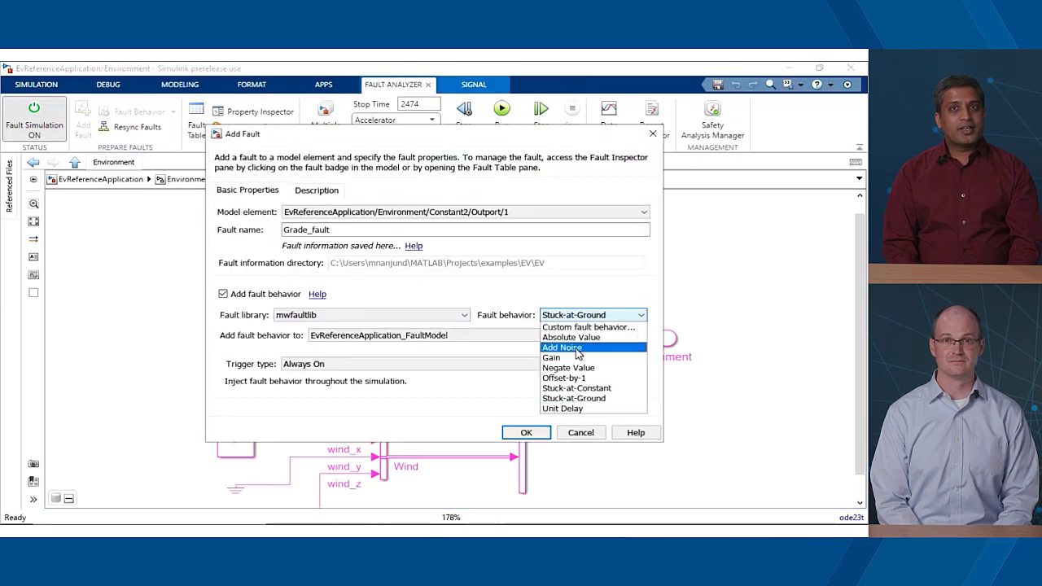
click(562, 408)
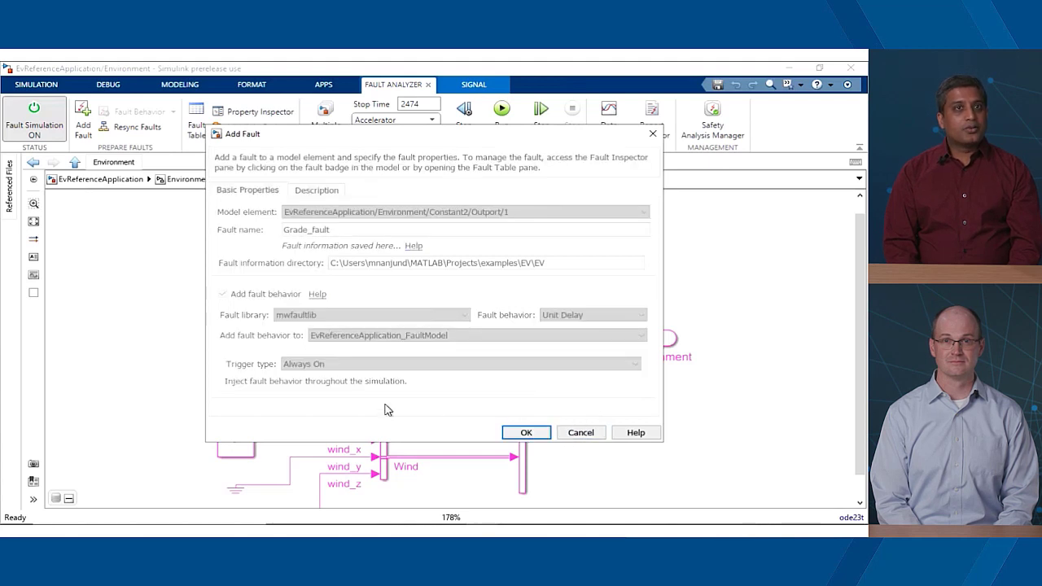
click(524, 433)
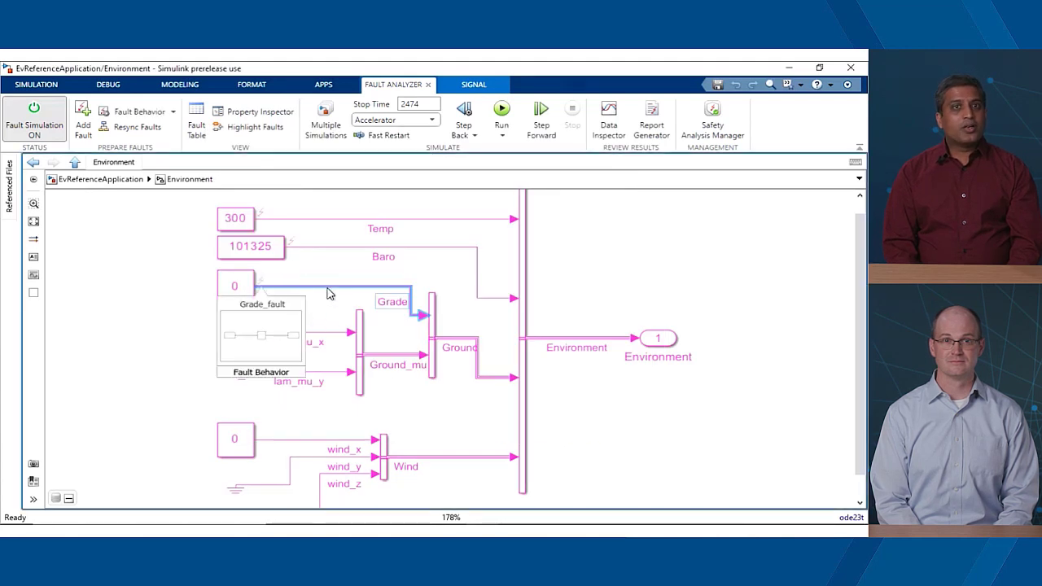
click(81, 117)
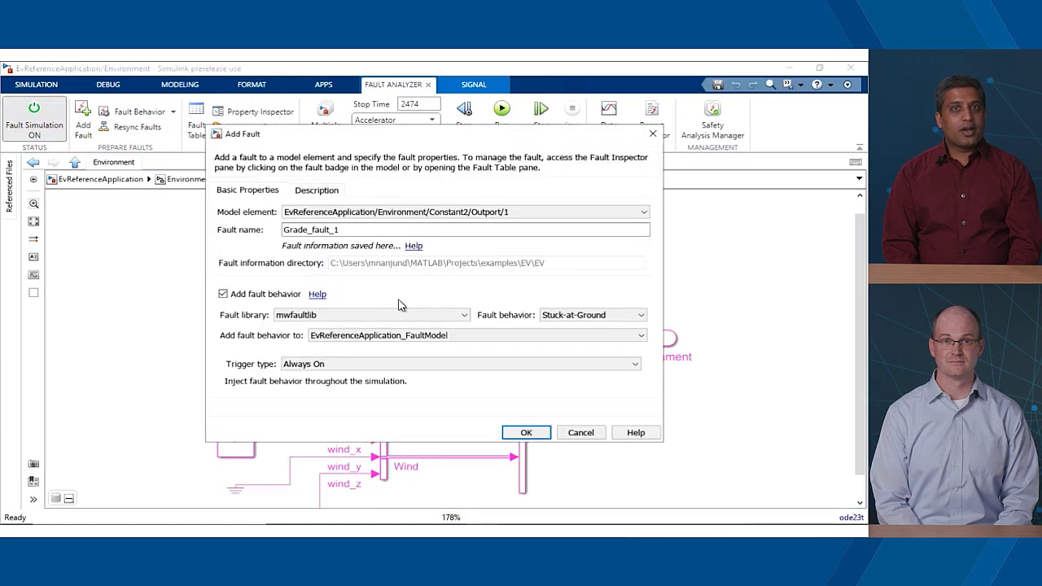
click(593, 316)
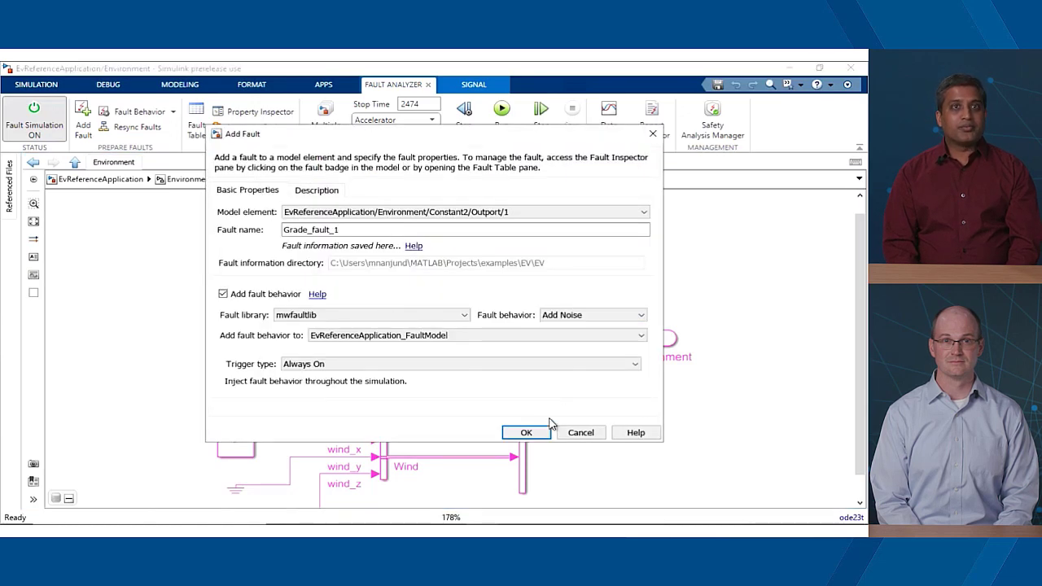
click(524, 433)
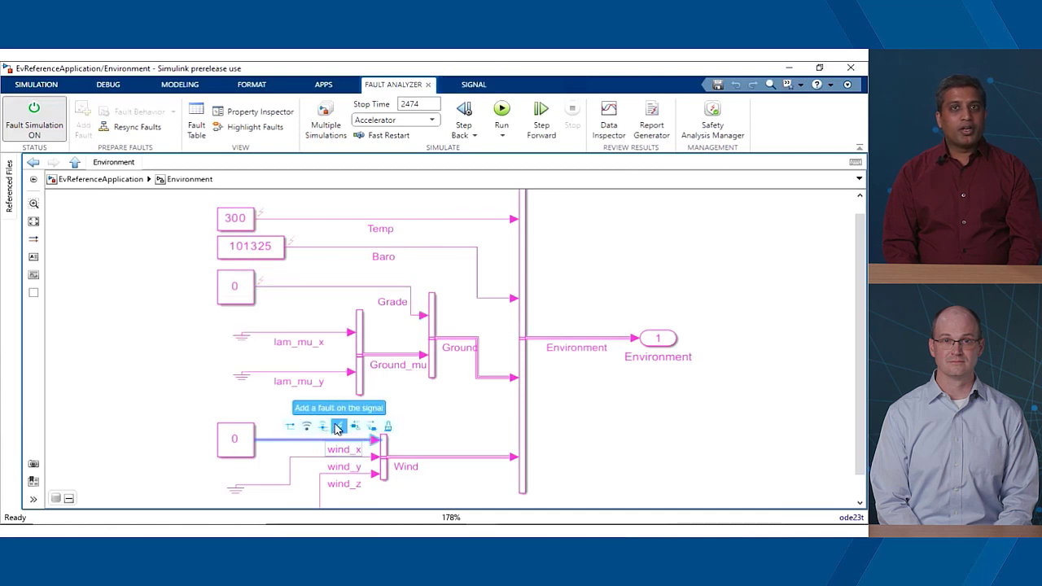
Add a custom-behavior wind_x_fault, then inspect HighTemperatureFault's properties.
click(339, 427)
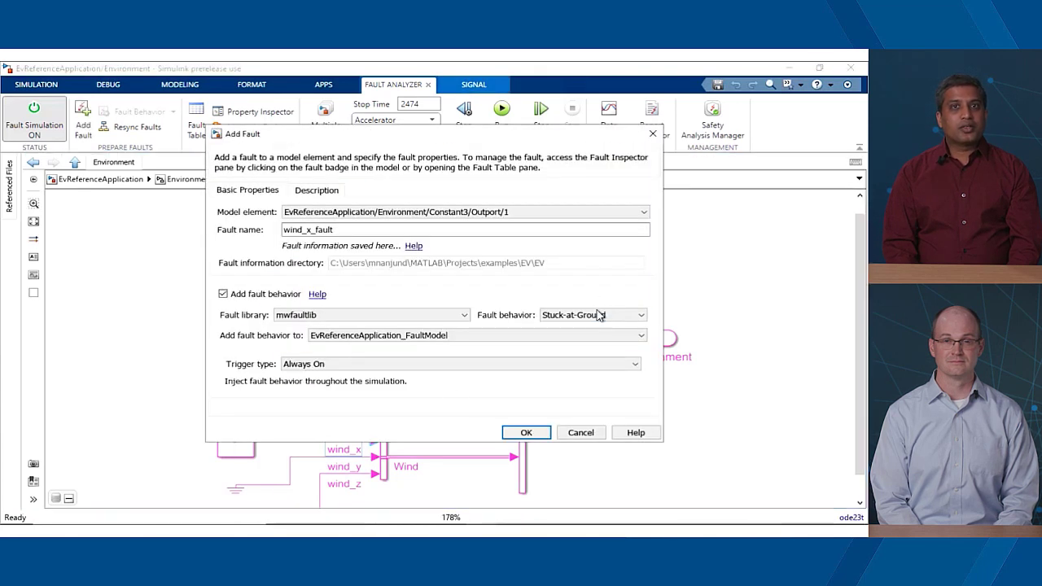
click(592, 315)
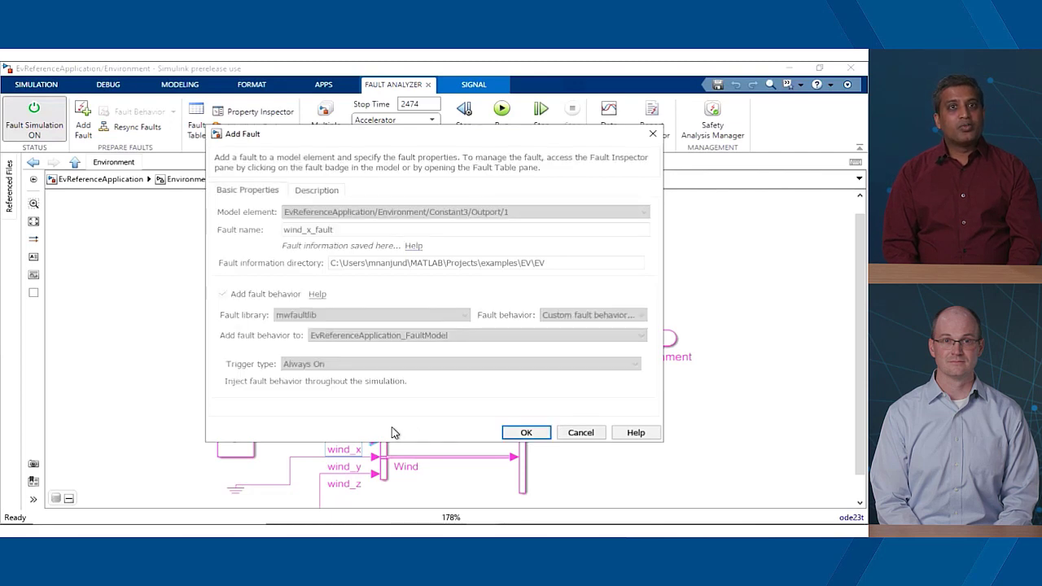
click(524, 433)
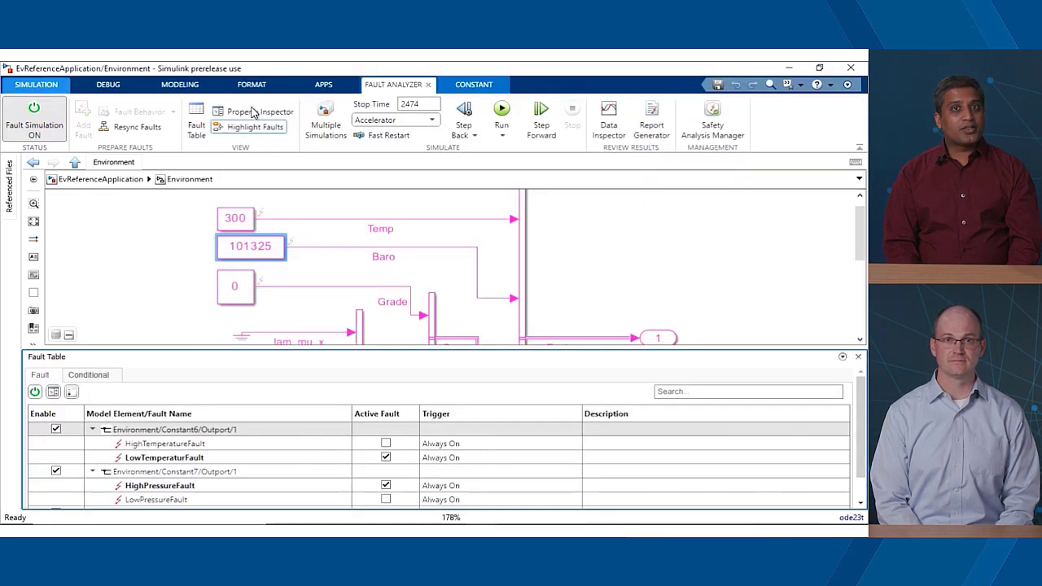
click(254, 110)
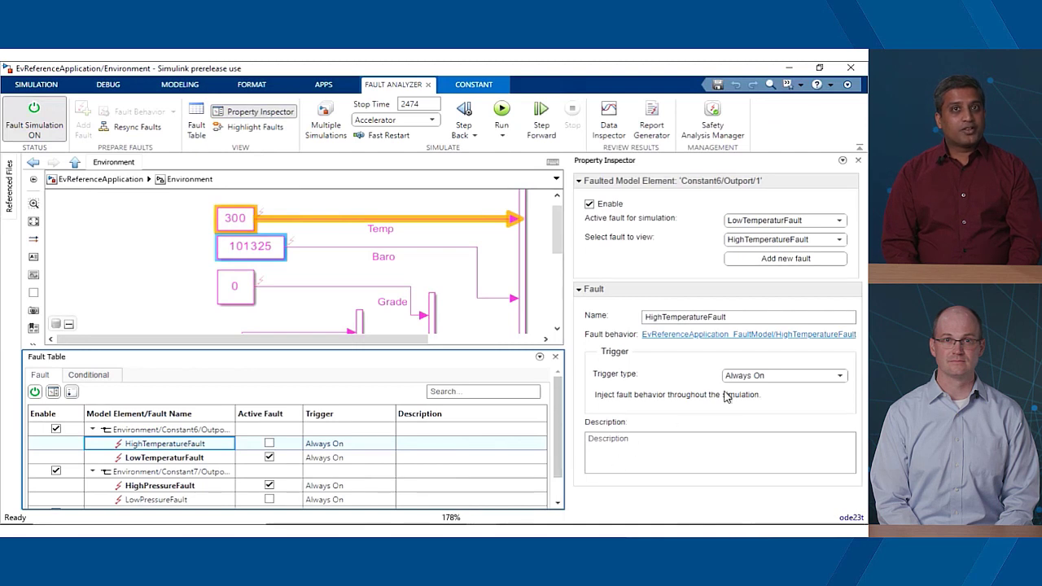
Set a timed trigger, make LowTemperatureFault trigger on SampleConditional, and add a new conditional.
click(839, 375)
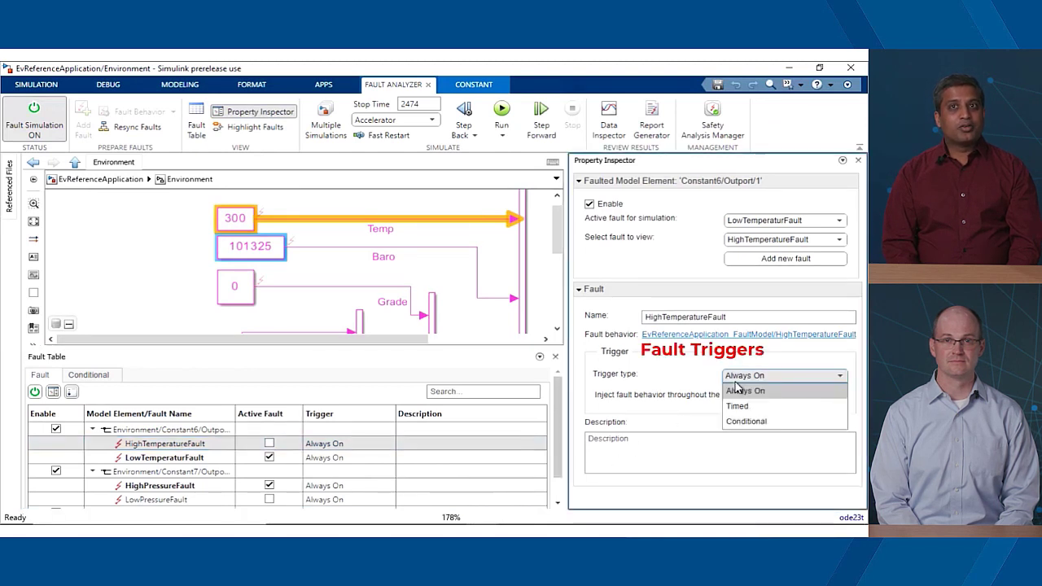
click(735, 406)
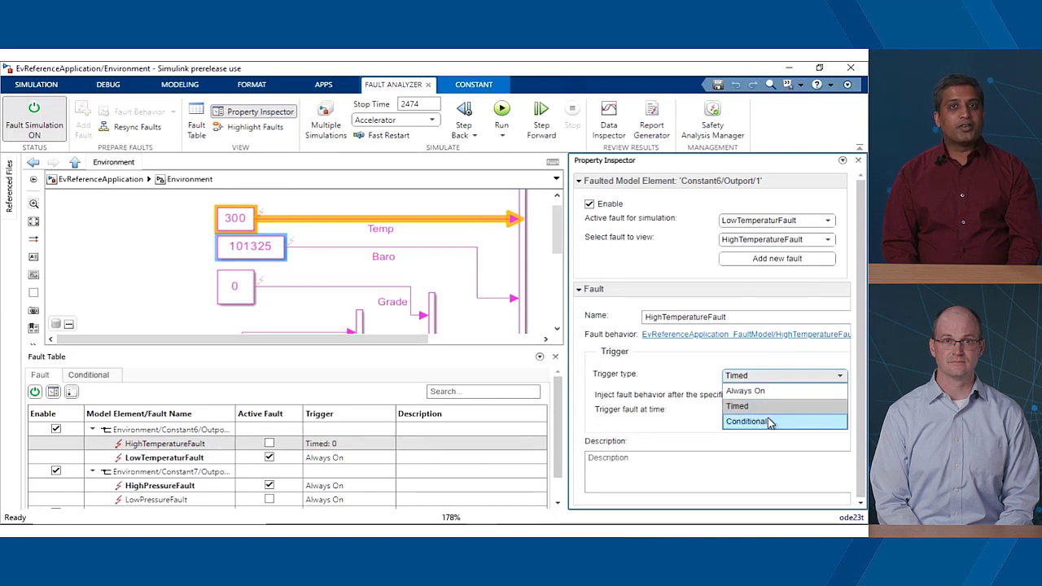
click(745, 421)
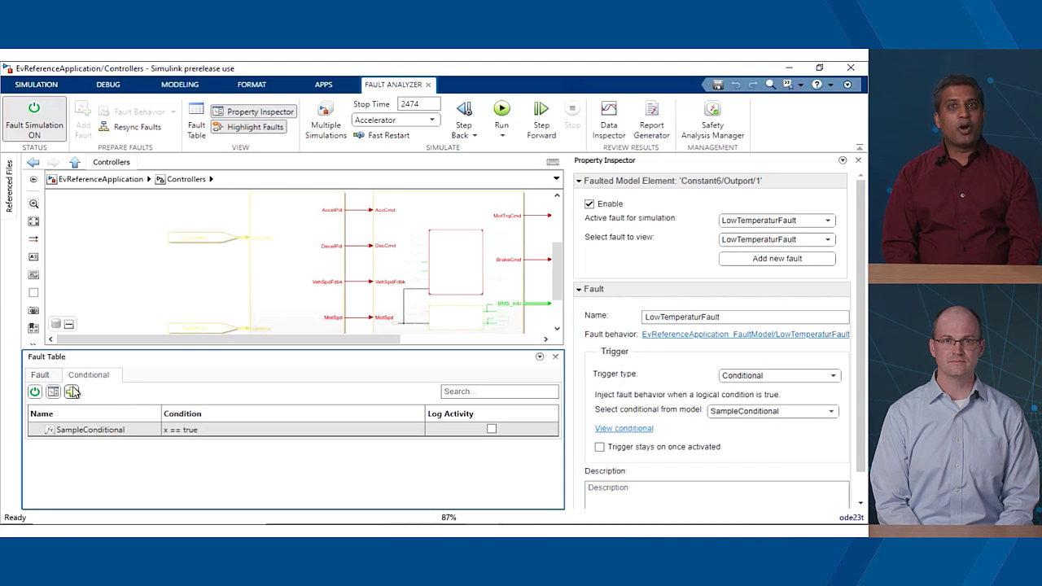
click(71, 391)
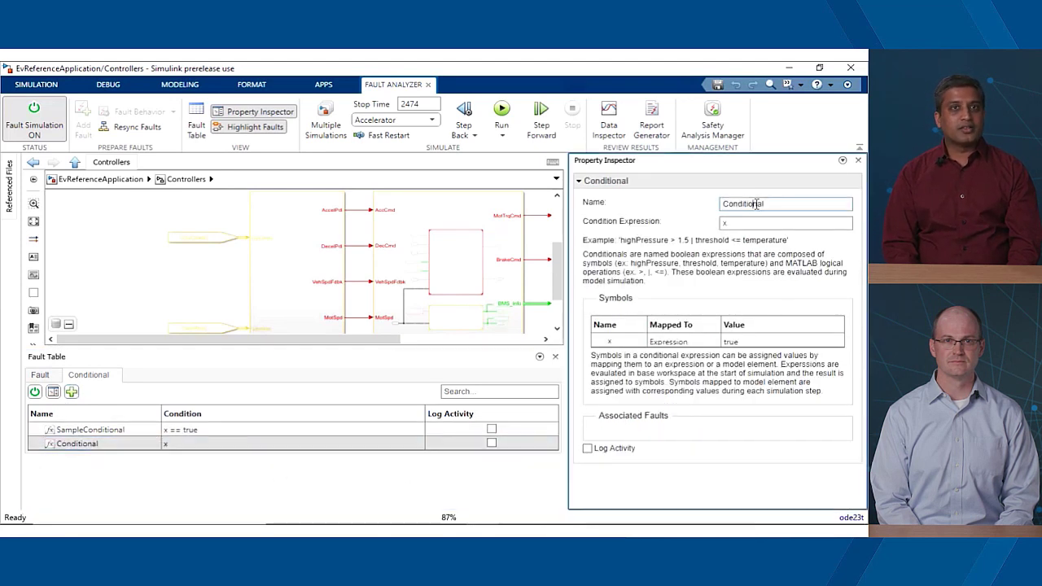
Name the conditional highSpeedCondition with expression speed > 200 and choose a conditional trigger for HighTemperatureFault.
text(highSpeedCo)
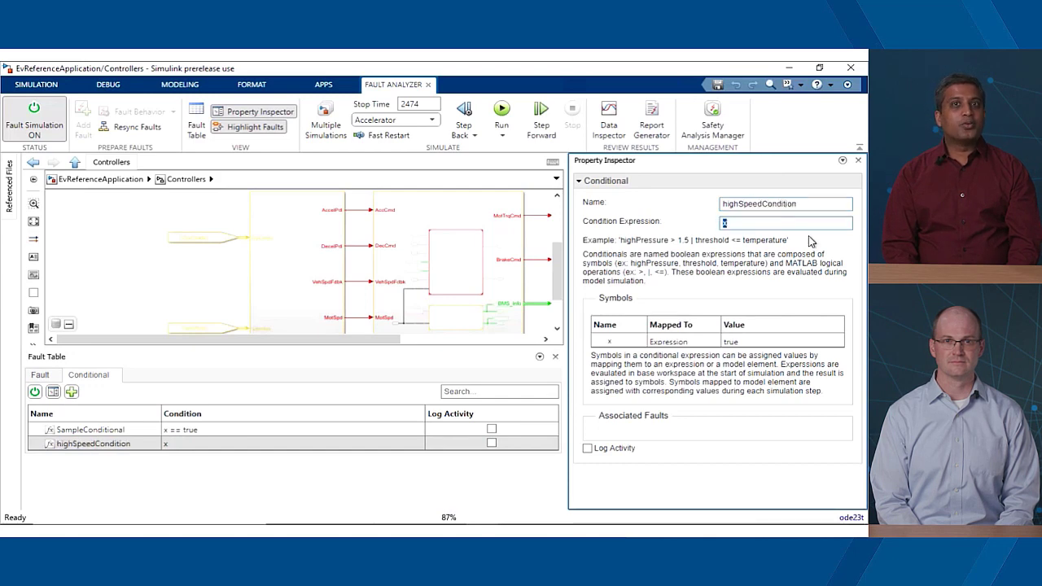
text(speed > 200)
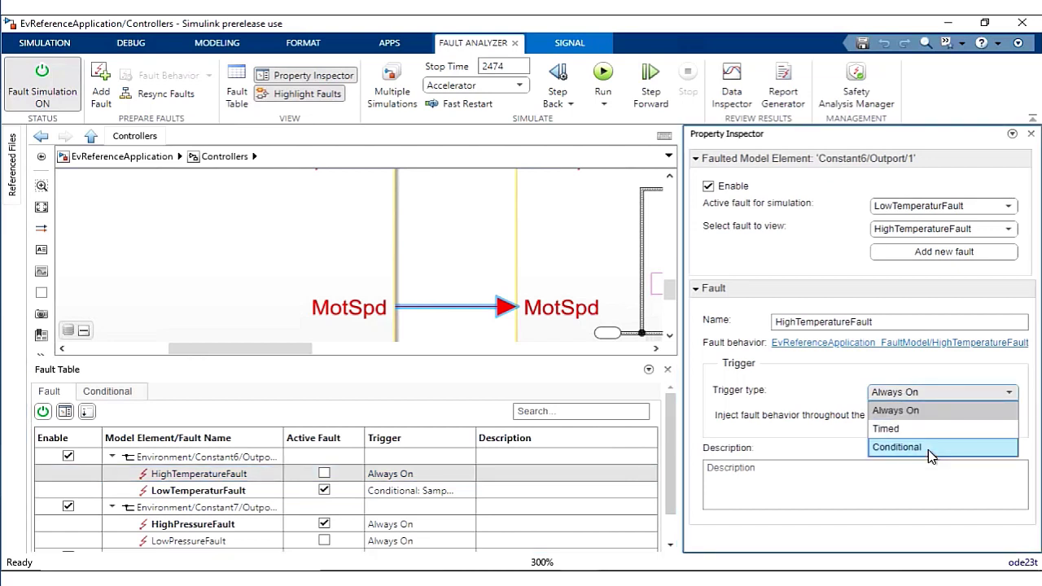
click(895, 446)
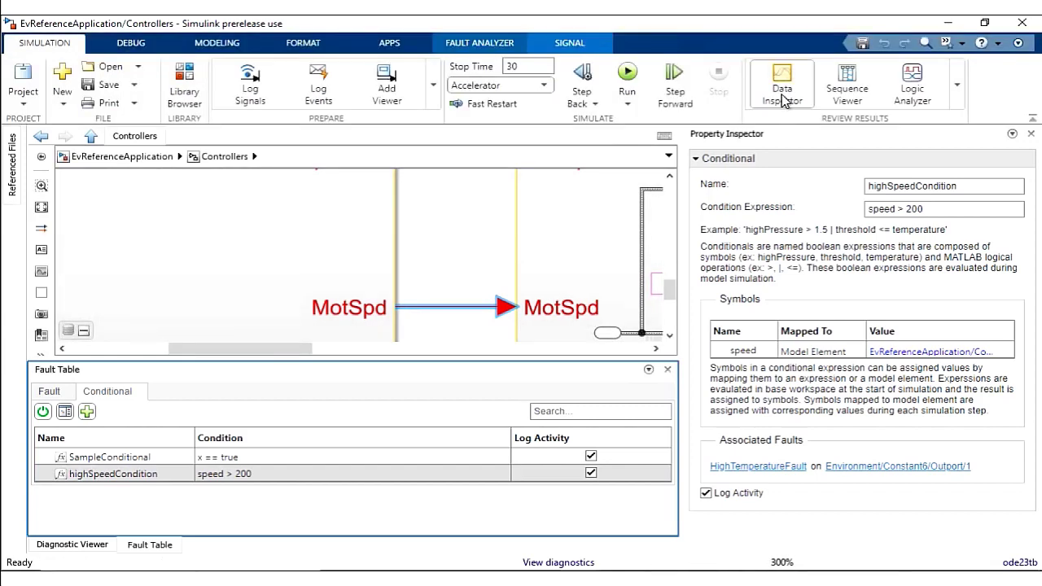
View both conditionals' logged activity signals in the Data Inspector.
click(781, 84)
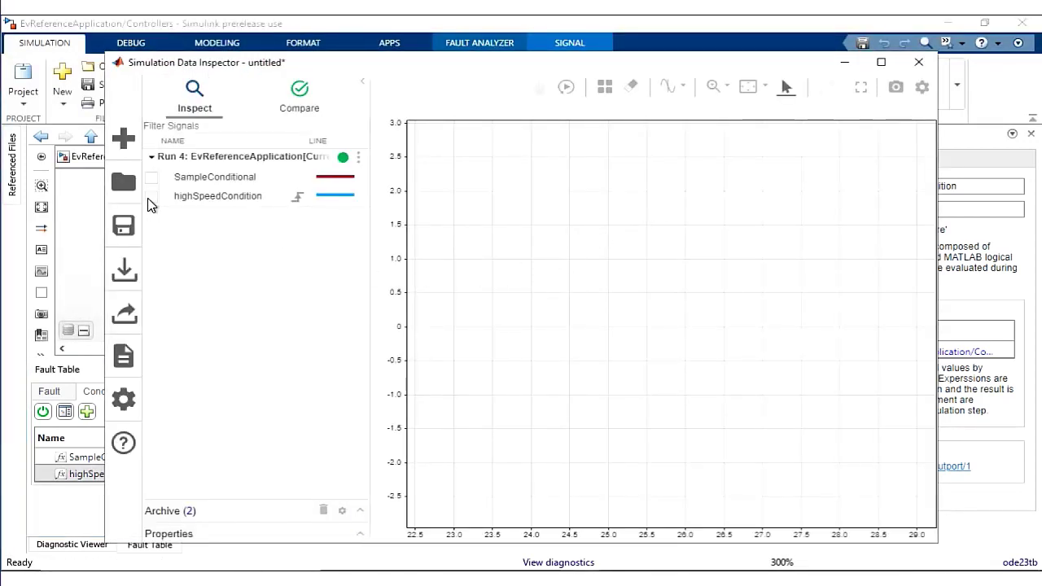
click(150, 195)
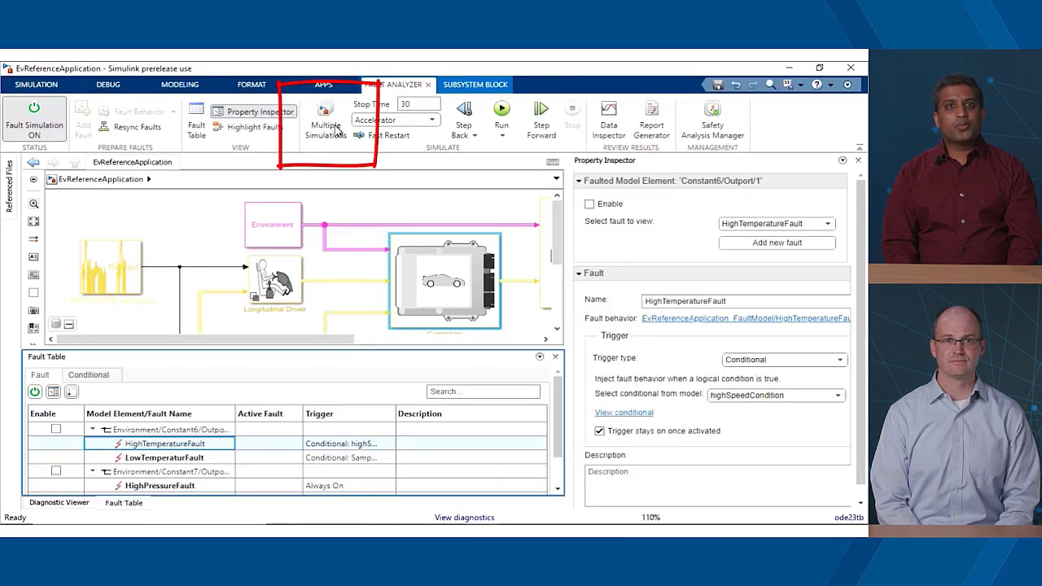
Create a DesignStudy with a fault set of the model's faults and show its parallel run options.
click(326, 117)
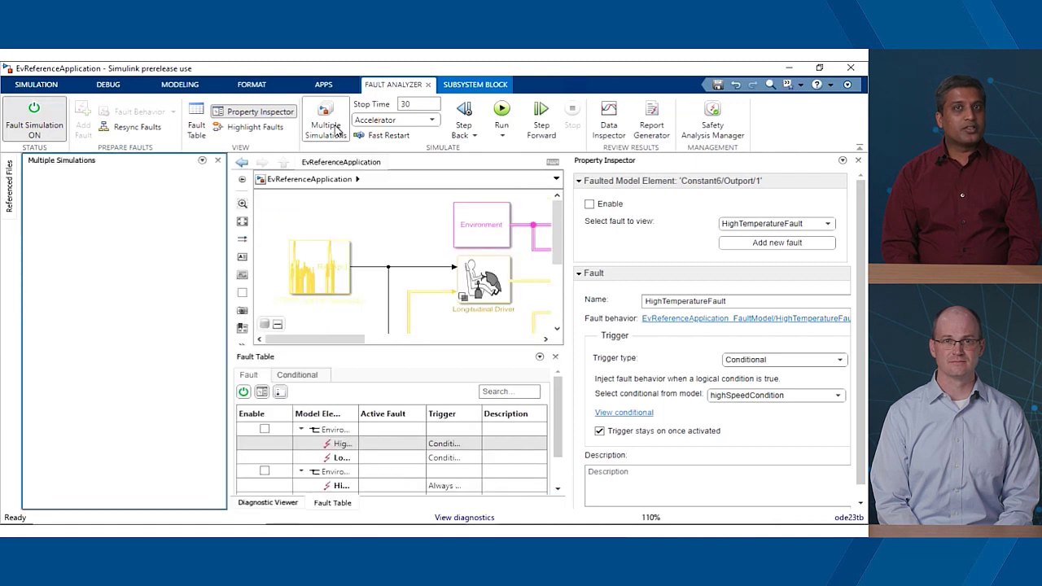
click(325, 117)
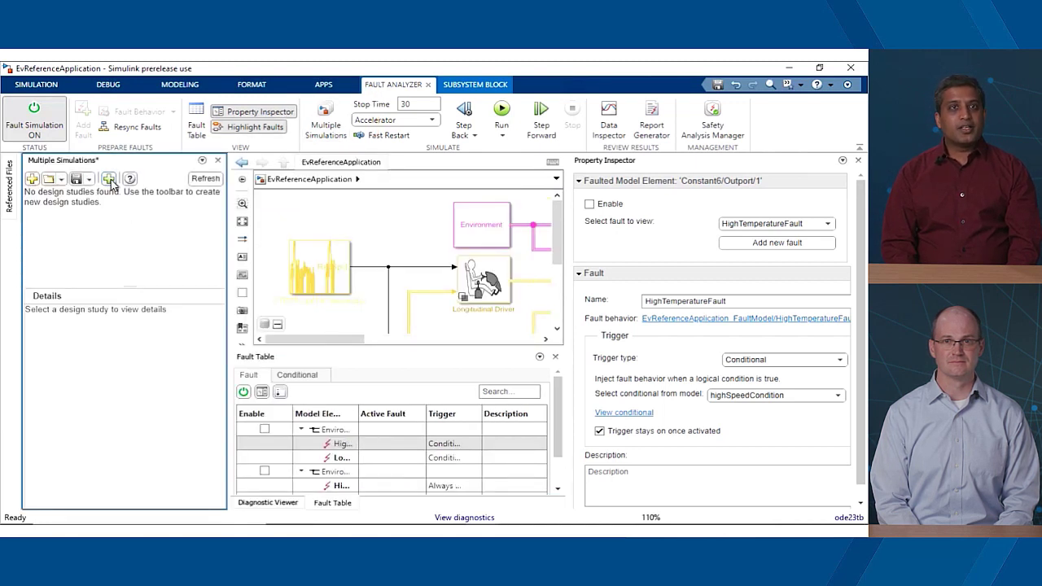
click(108, 177)
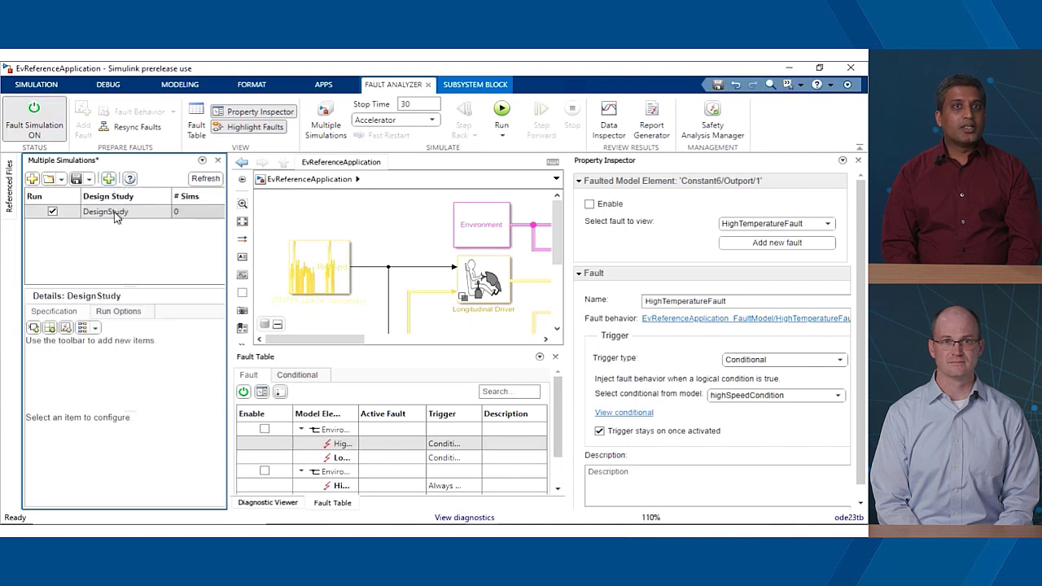
mouse_move(67, 327)
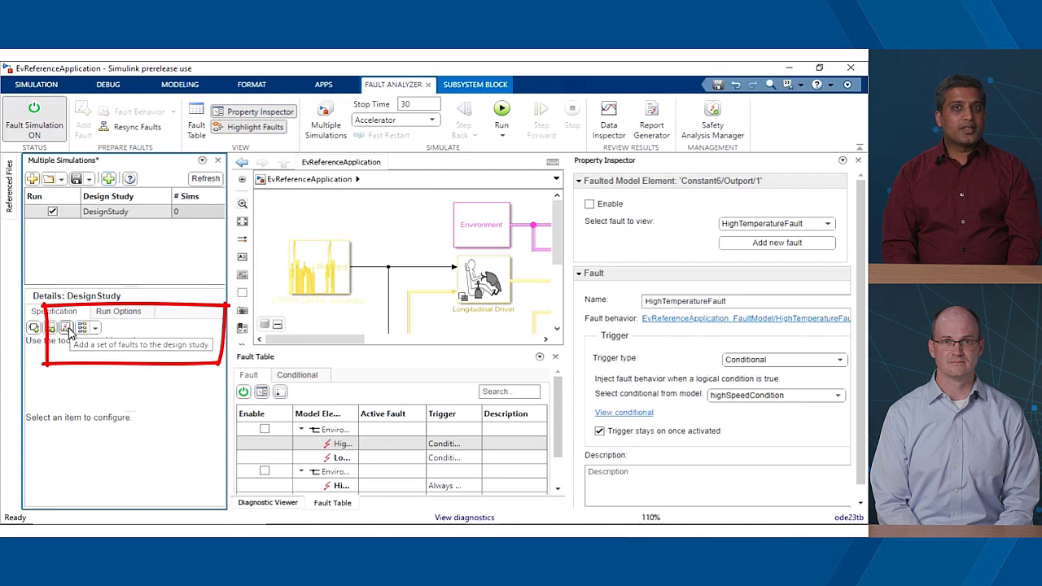
click(67, 327)
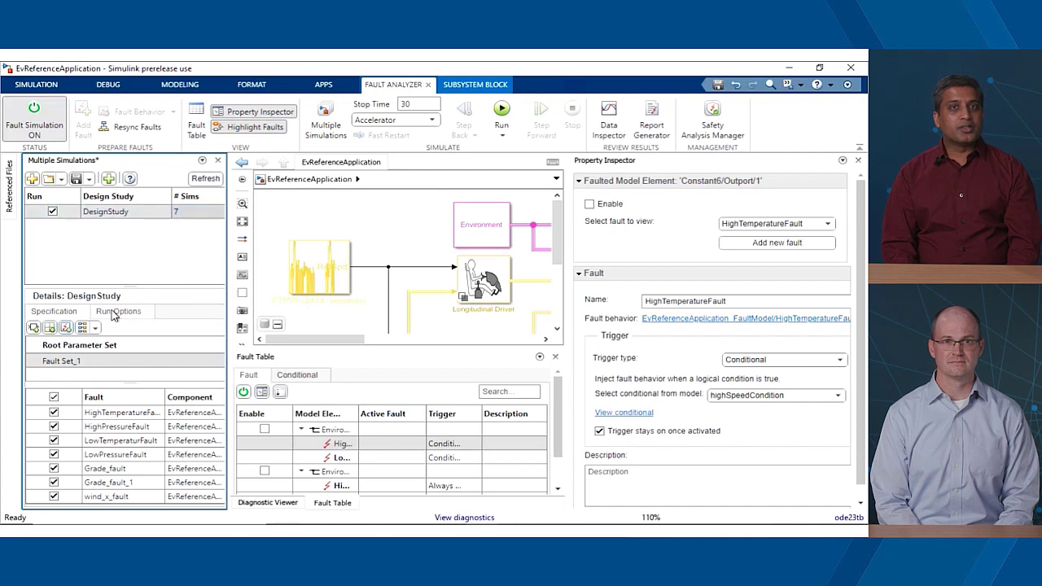
click(117, 311)
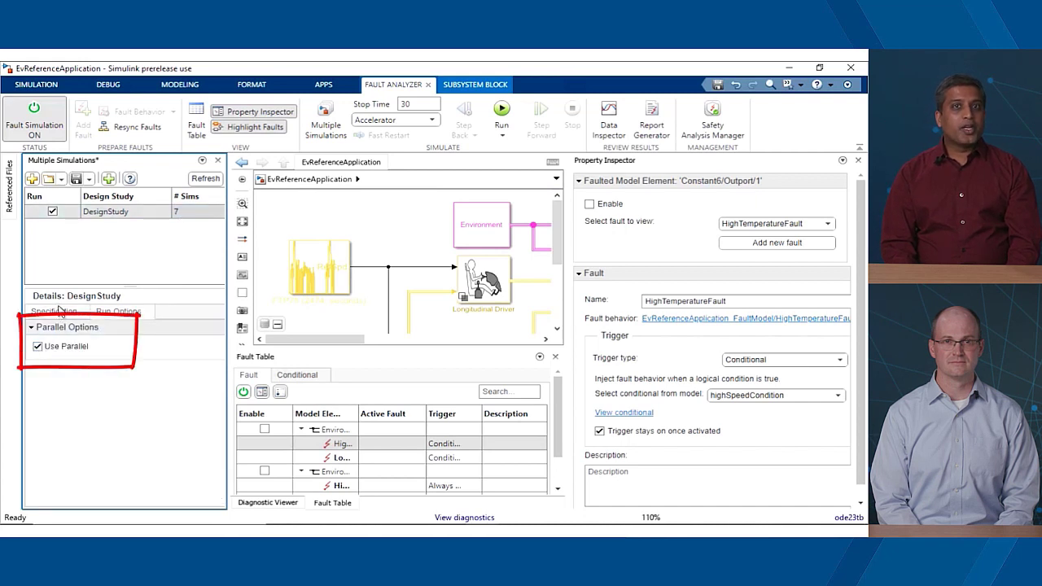